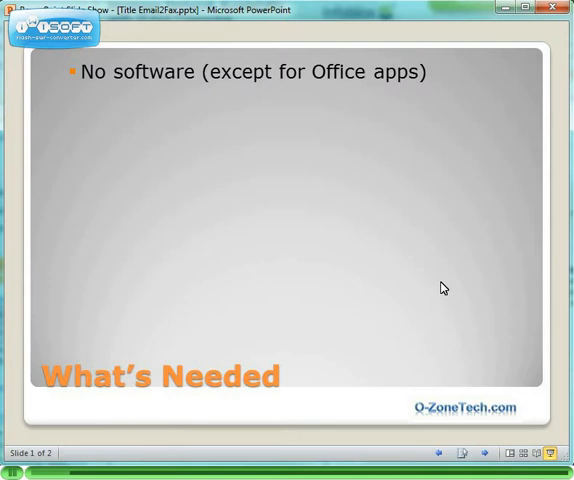
# Step: Advance past the What's Needed slide stating no software except Office apps is required
pyautogui.press('right')
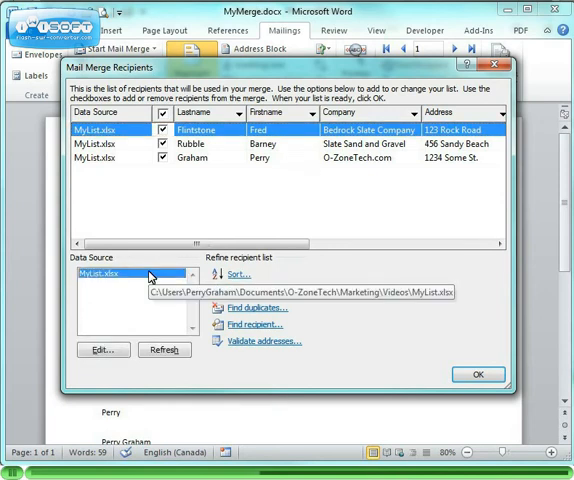
pyautogui.moveTo(296, 264)
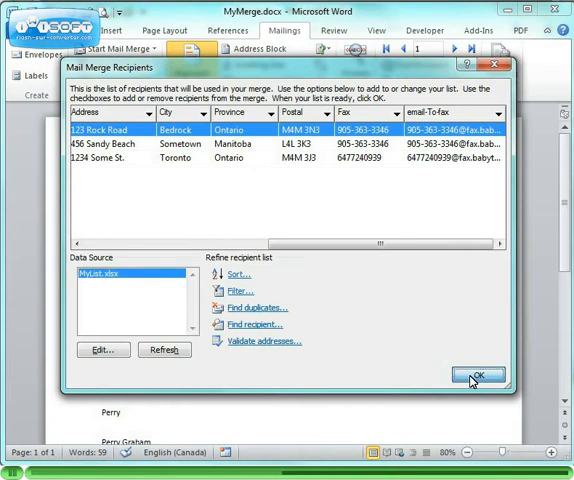
# Step: Accept the MyList.xlsx recipients and start Finish & Merge > Send E-mail Messages
pyautogui.click(476, 376)
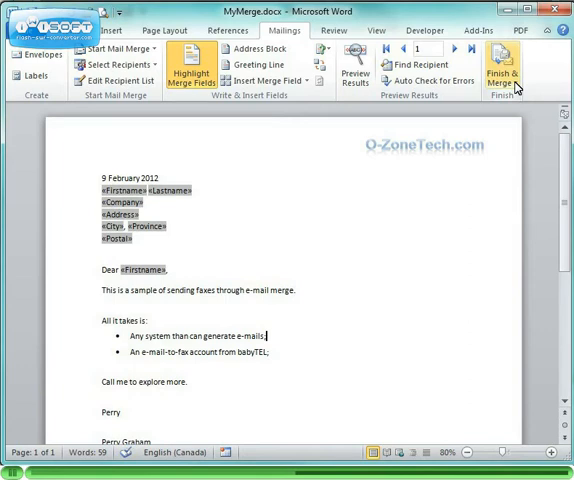
pyautogui.click(500, 72)
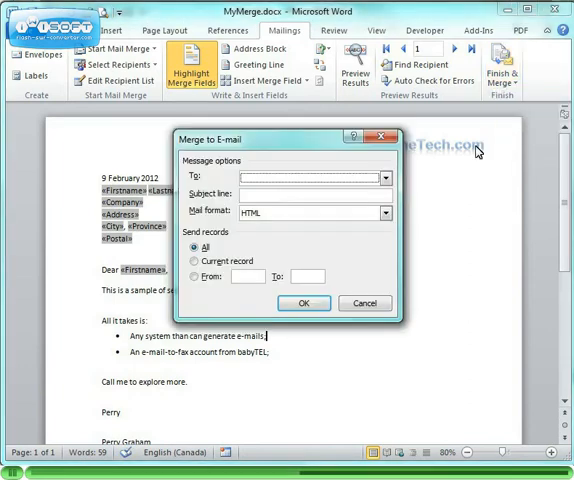
# Step: Merge to email with To set to emailToFax, subject 'Testing email to fax', HTML format, All records
pyautogui.click(384, 176)
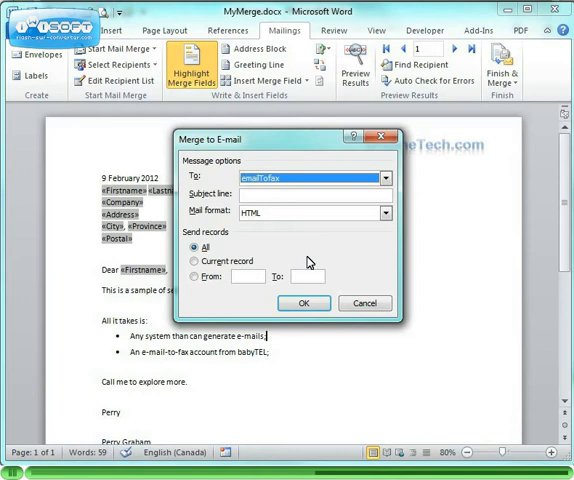
pyautogui.write('1')
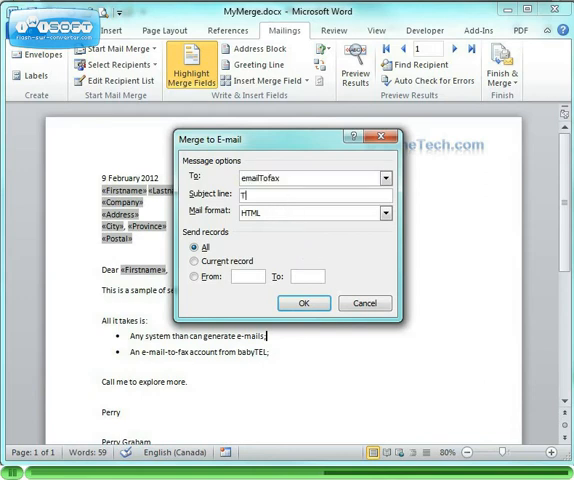
pyautogui.write('Testing email to fax')
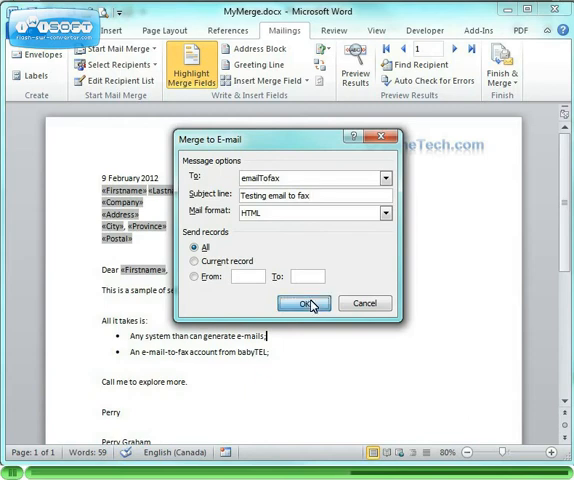
pyautogui.click(312, 304)
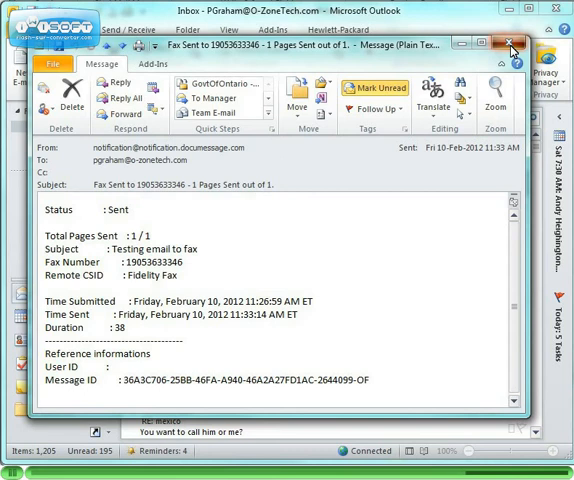
# Step: Close the fax-sent notification for 'Testing email to fax' and return to the inbox
pyautogui.click(510, 42)
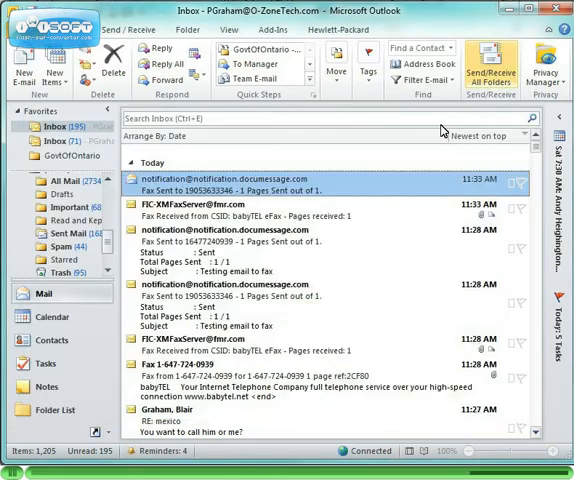
pyautogui.moveTo(228, 376)
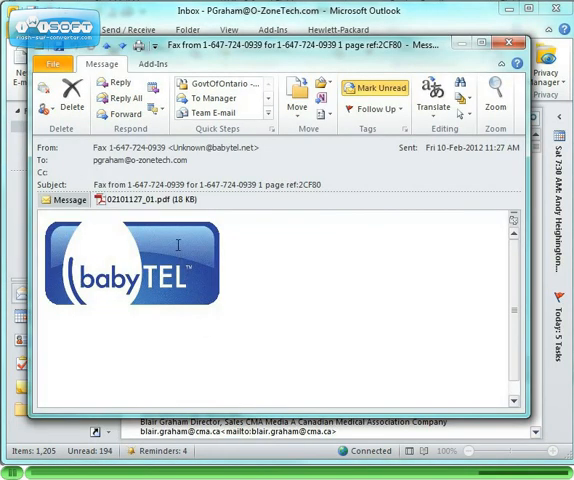
pyautogui.doubleClick(148, 200)
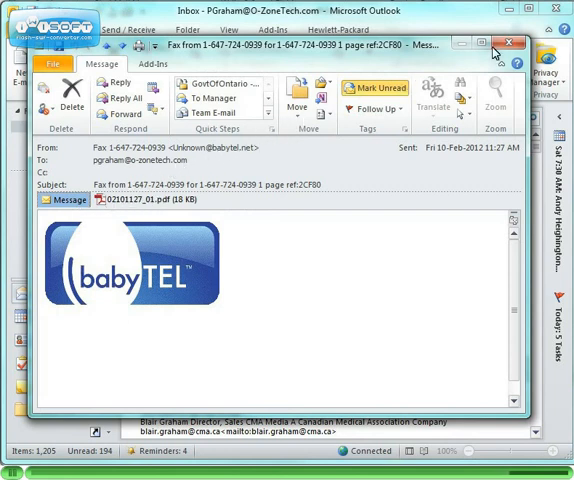
pyautogui.click(512, 44)
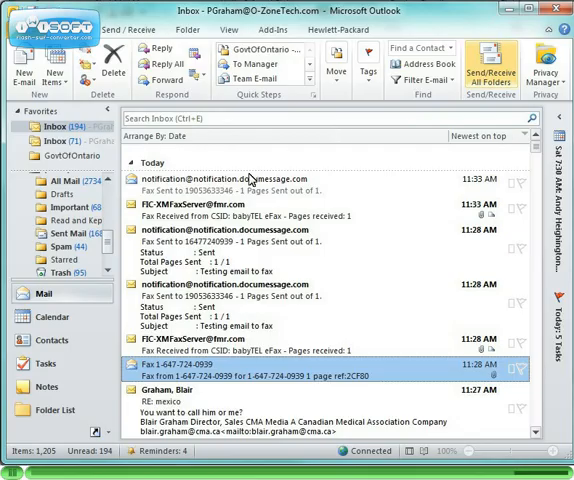